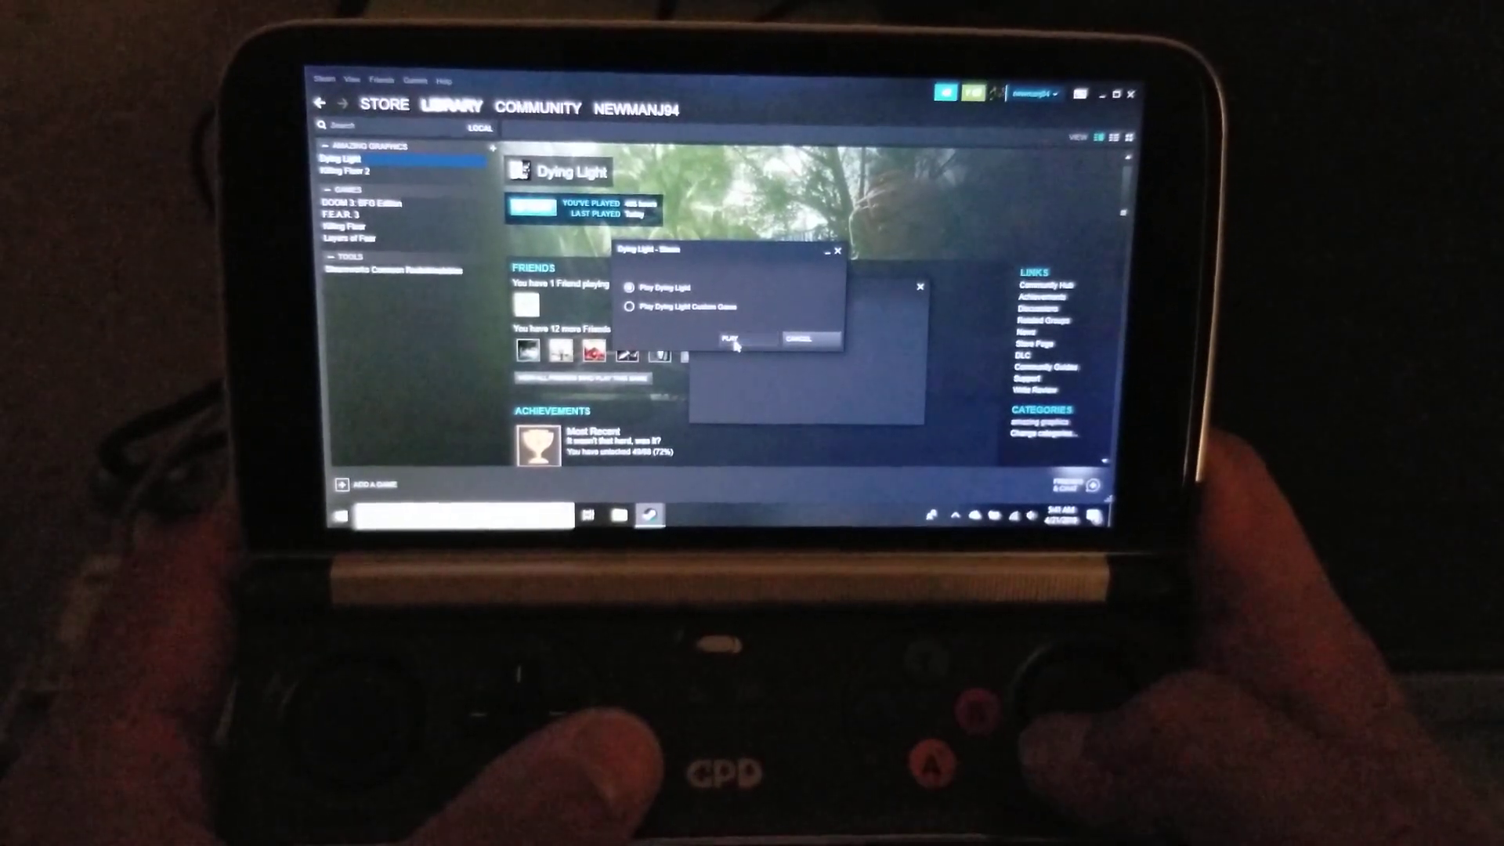
# Launch Dying Light with the standard 'Play Dying Light' option.
pyautogui.click(732, 338)
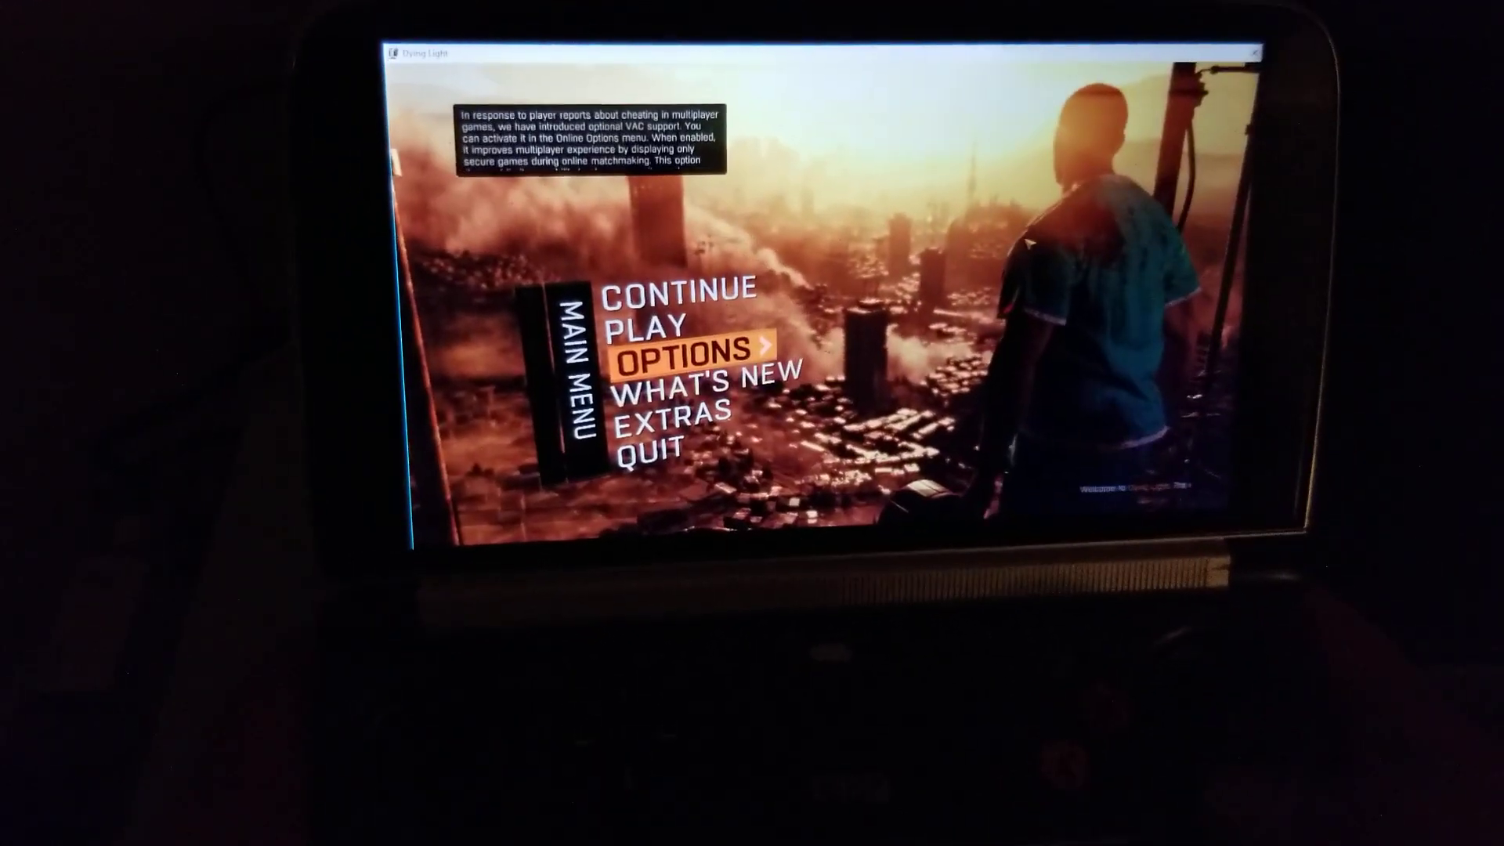
# Open Dying Light's install folder via Properties > Local Files > Browse Local Files.
pyautogui.click(643, 448)
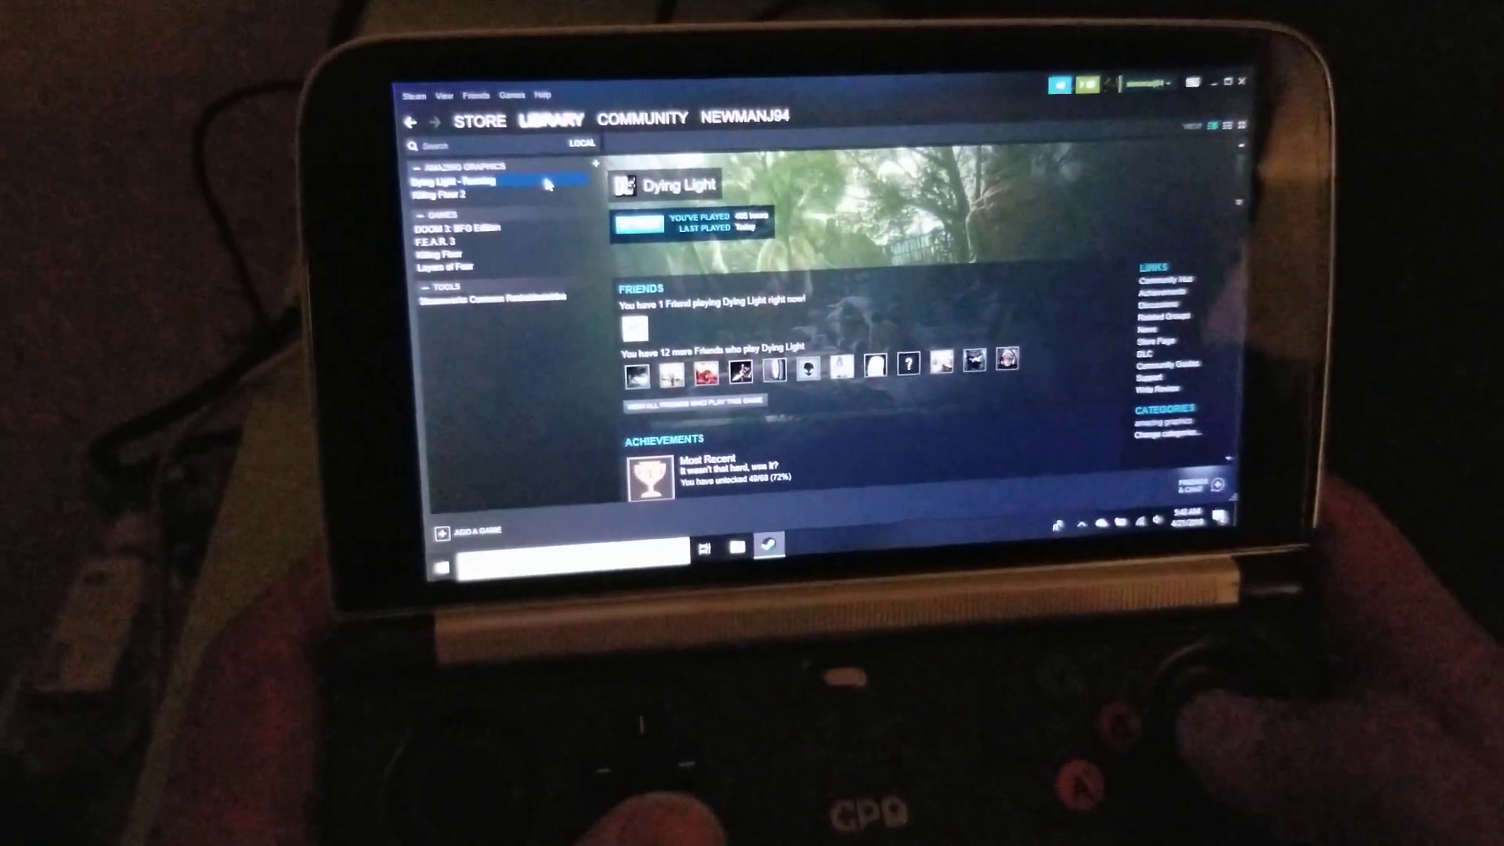
pyautogui.rightClick(473, 182)
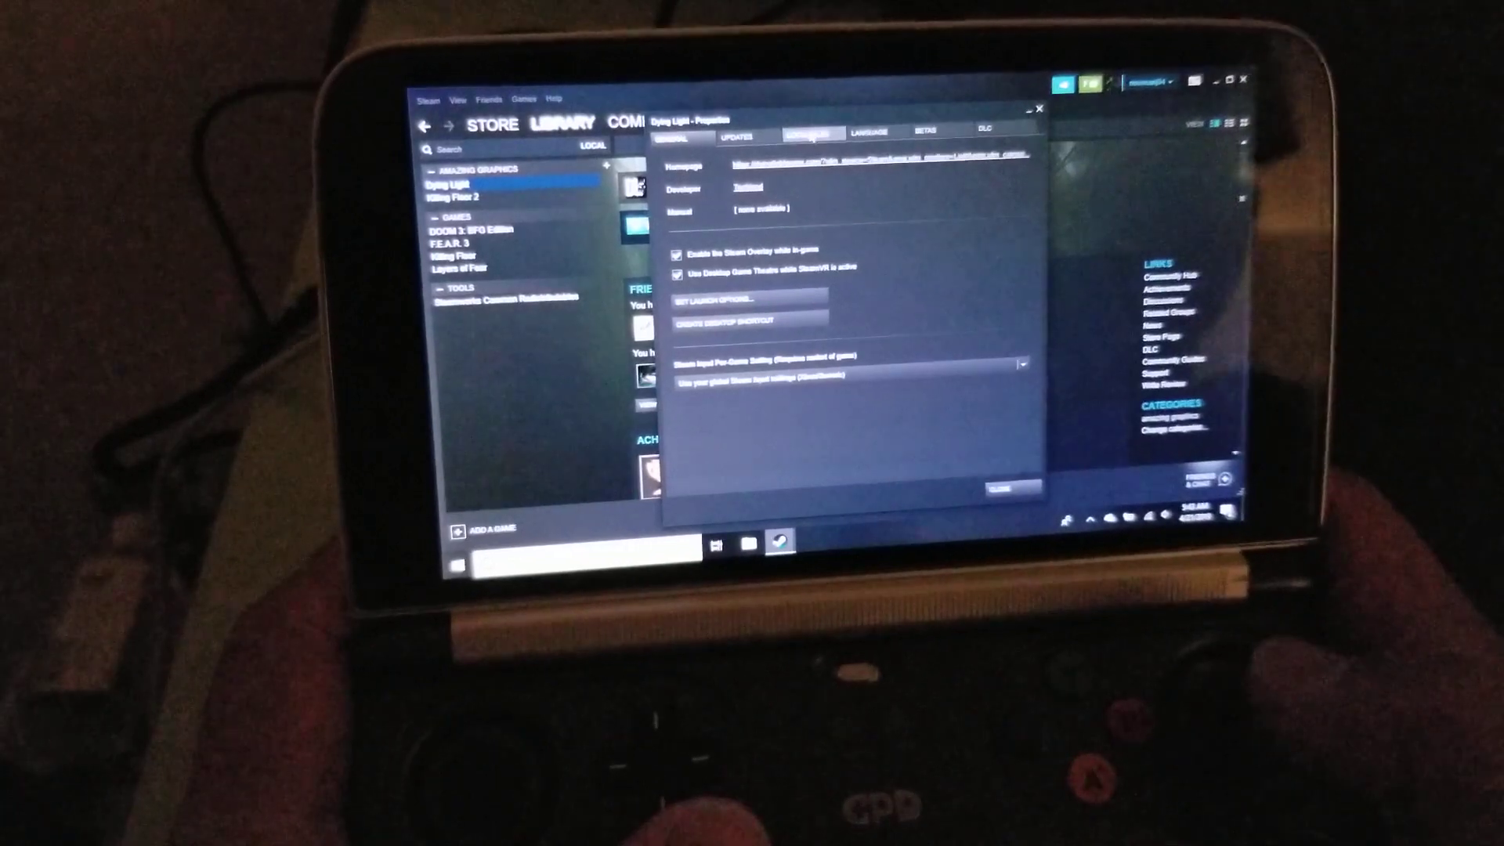
pyautogui.click(808, 133)
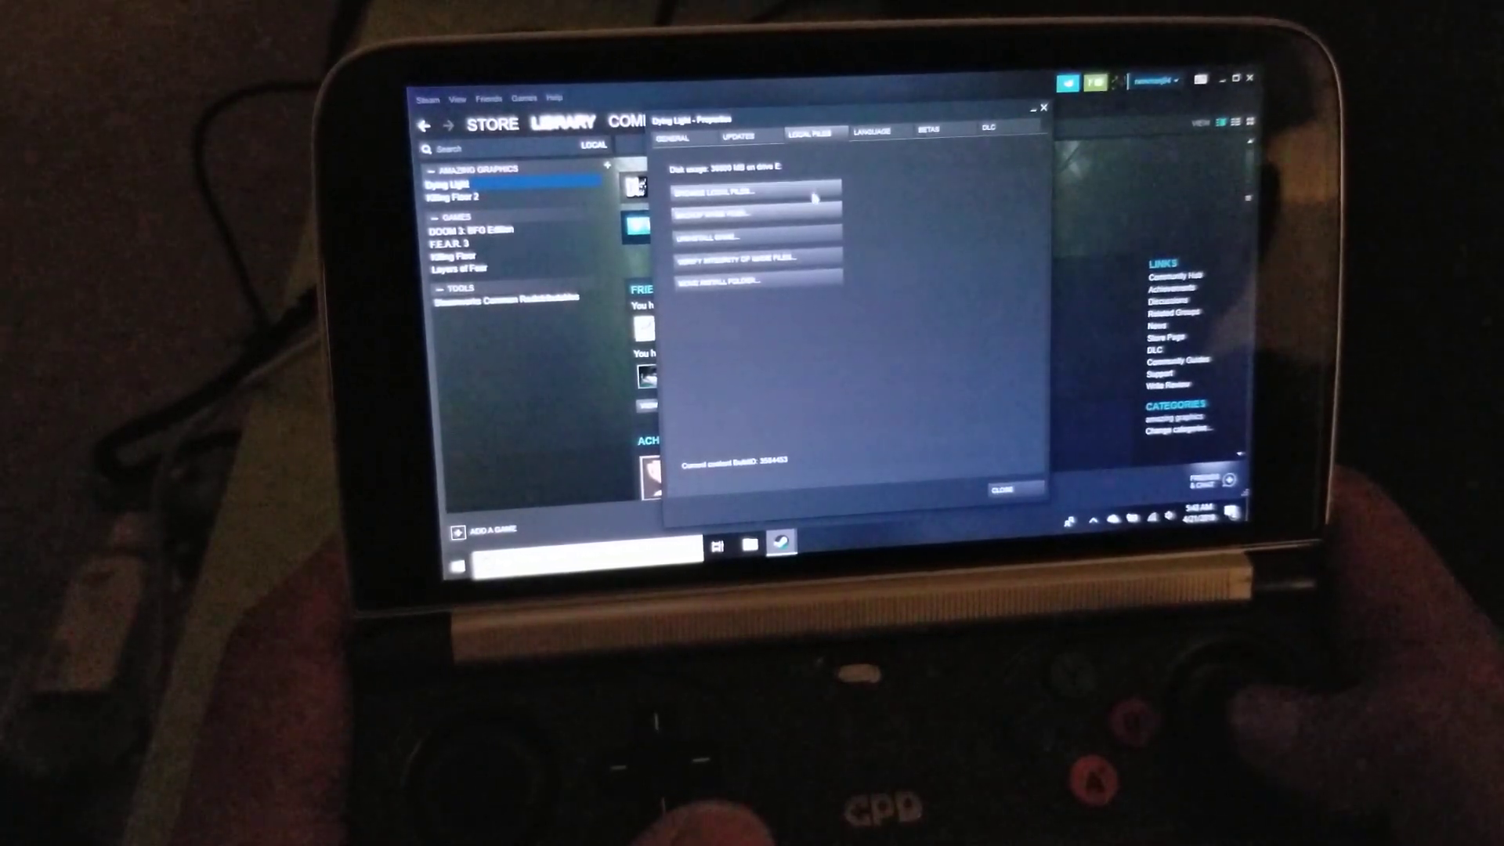
pyautogui.click(721, 191)
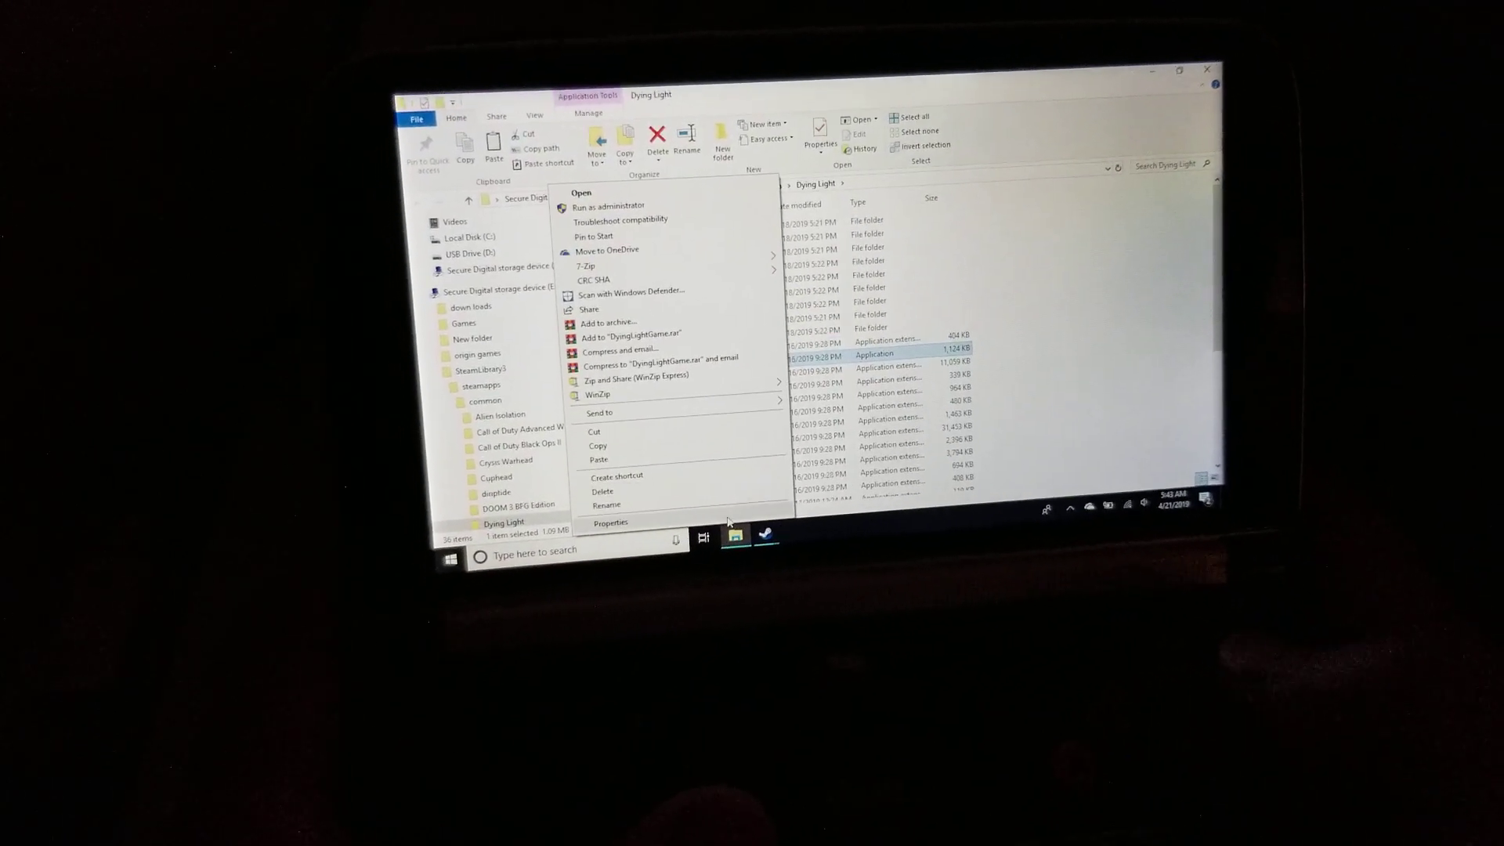
# Tick 'Disable fullscreen optimizations' in DyingLightGame's Compatibility properties and confirm with OK.
pyautogui.click(611, 522)
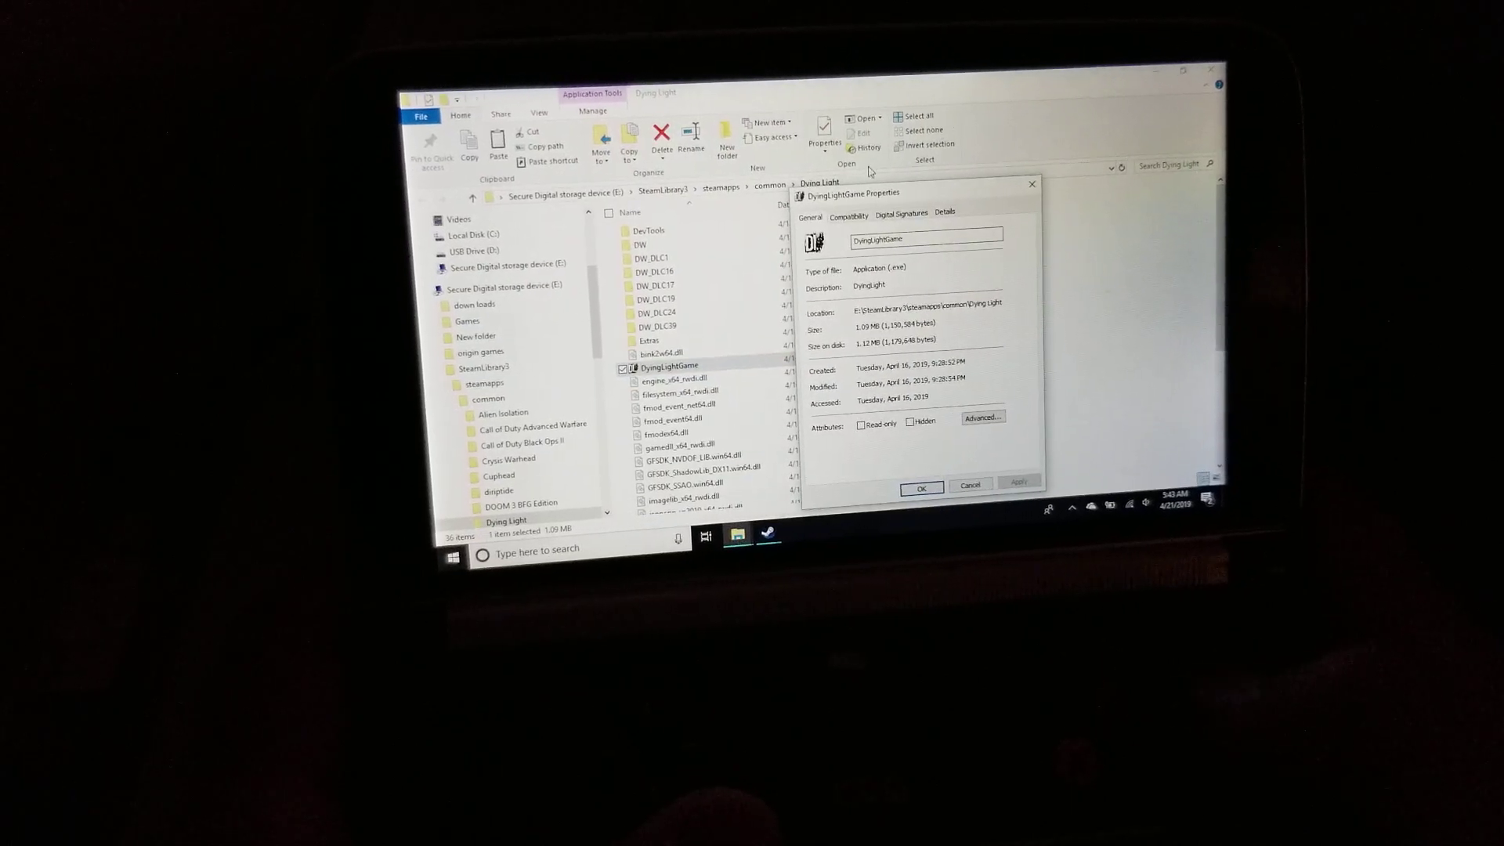
pyautogui.click(849, 215)
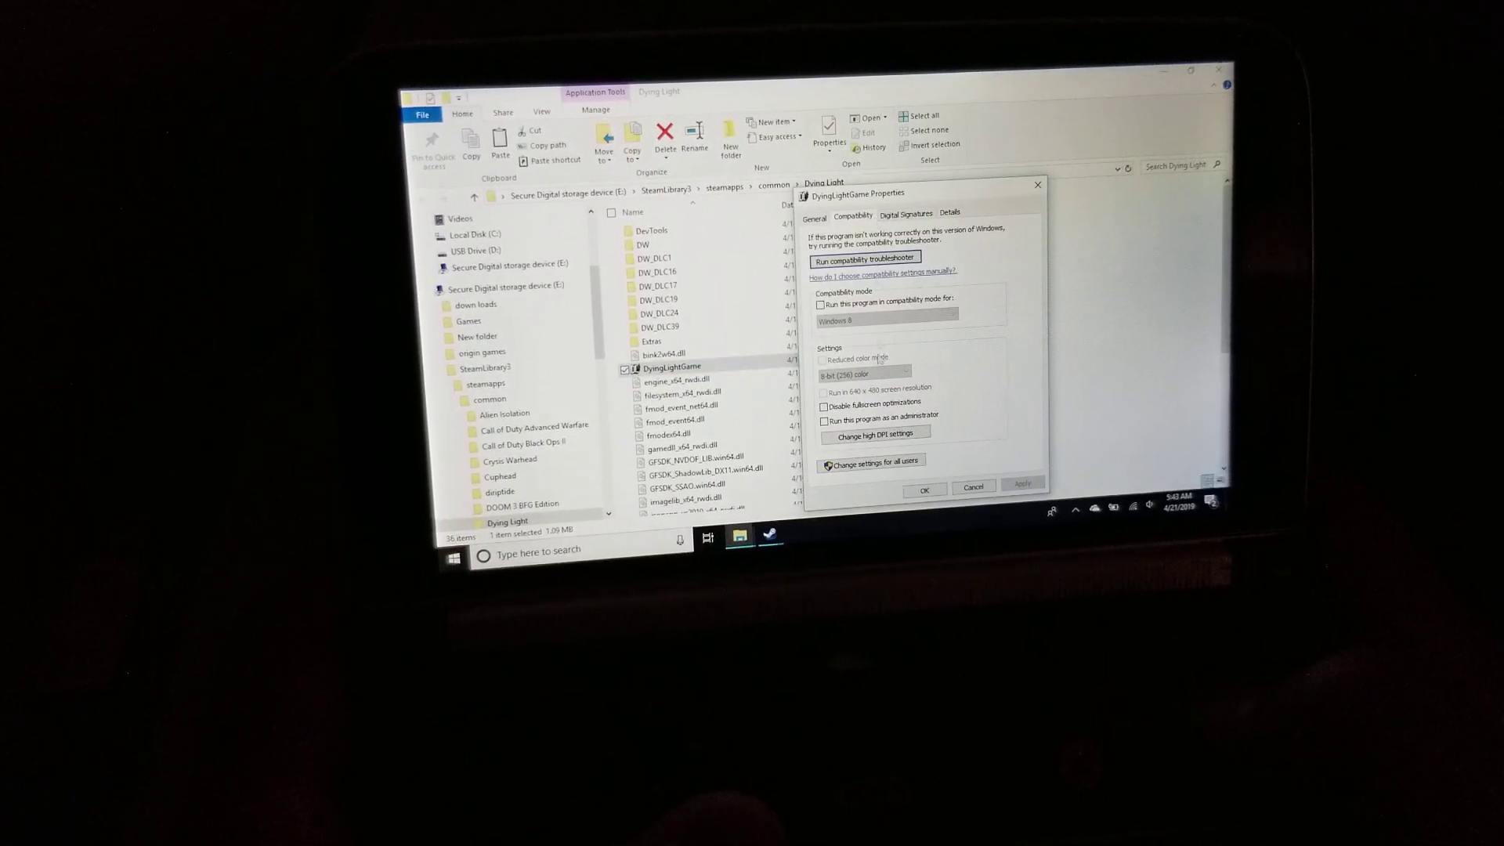
pyautogui.click(823, 402)
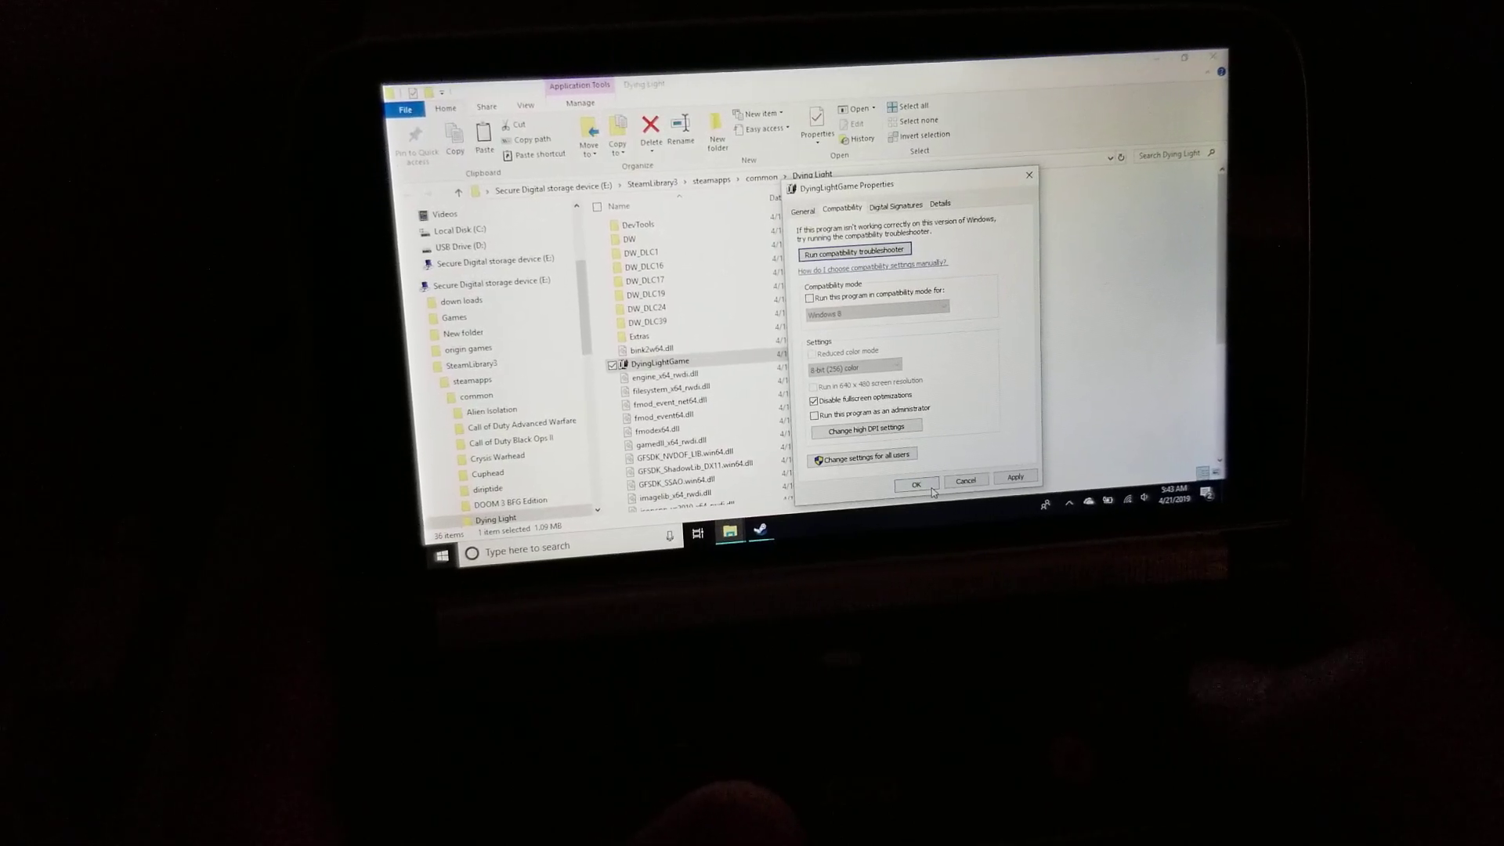
pyautogui.click(915, 482)
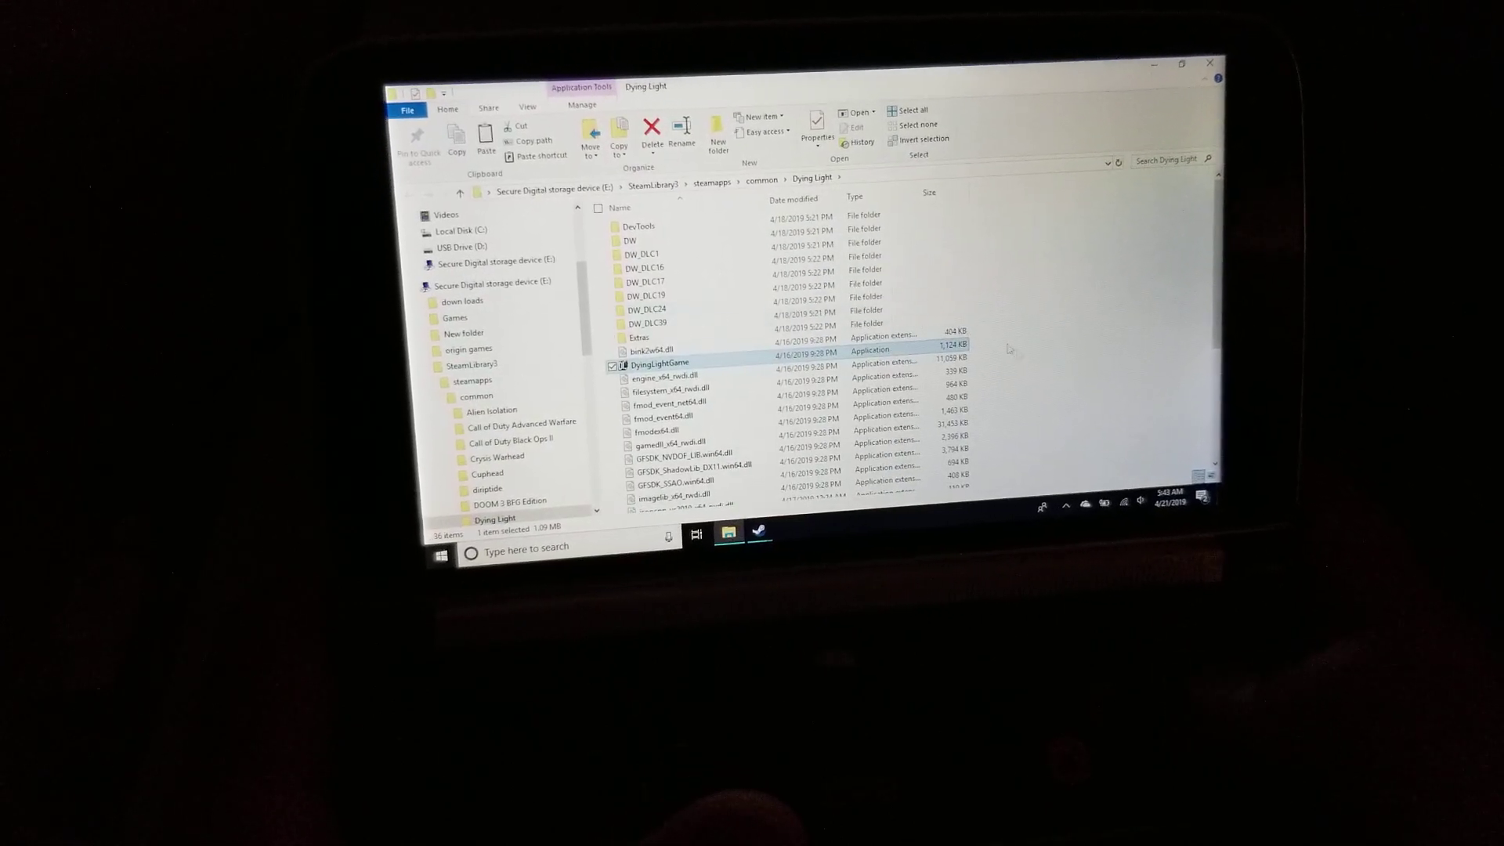